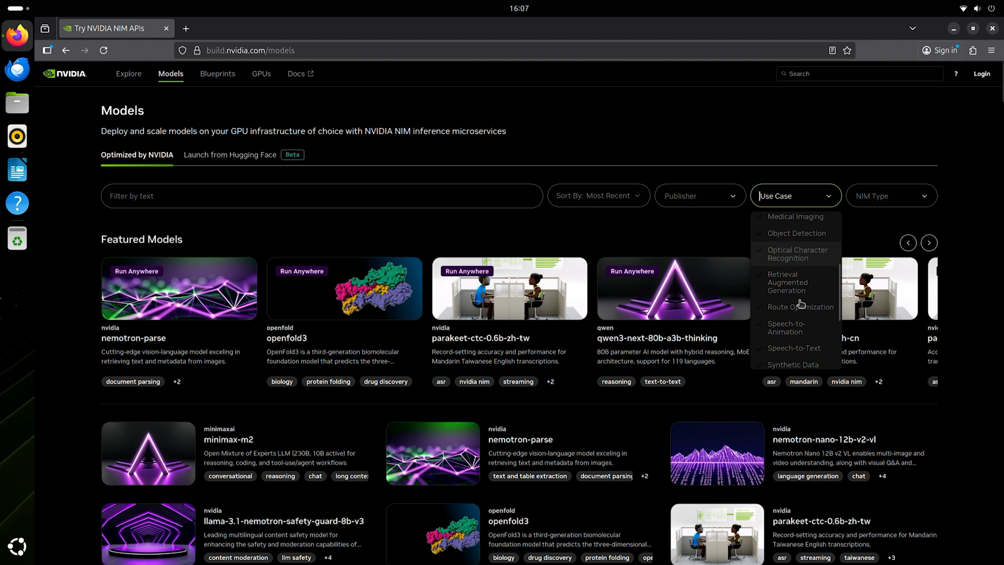
Step: Filter the model catalog to the Weather Simulation use case and open the FourCastNet model page
left_click(786, 328)
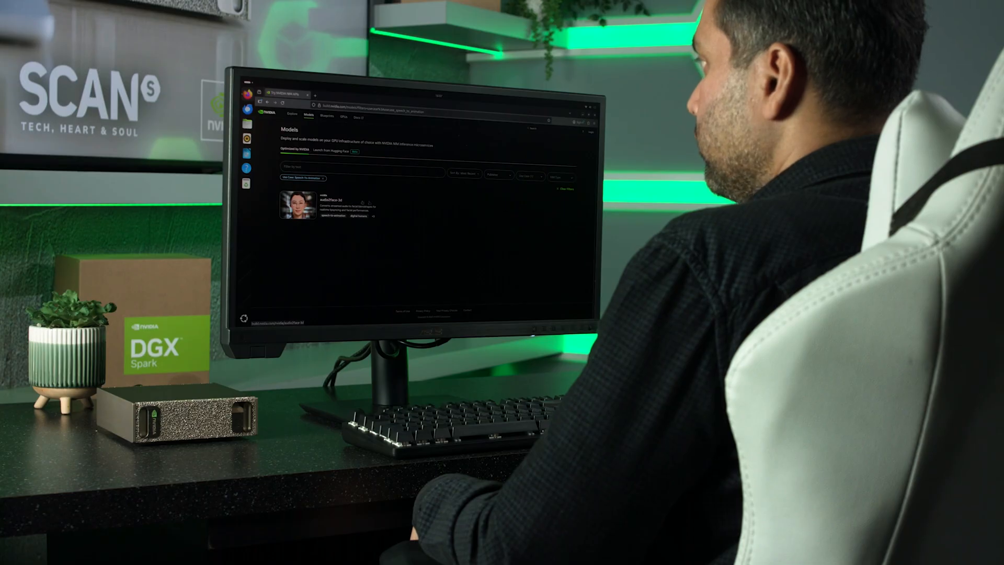
left_click(318, 199)
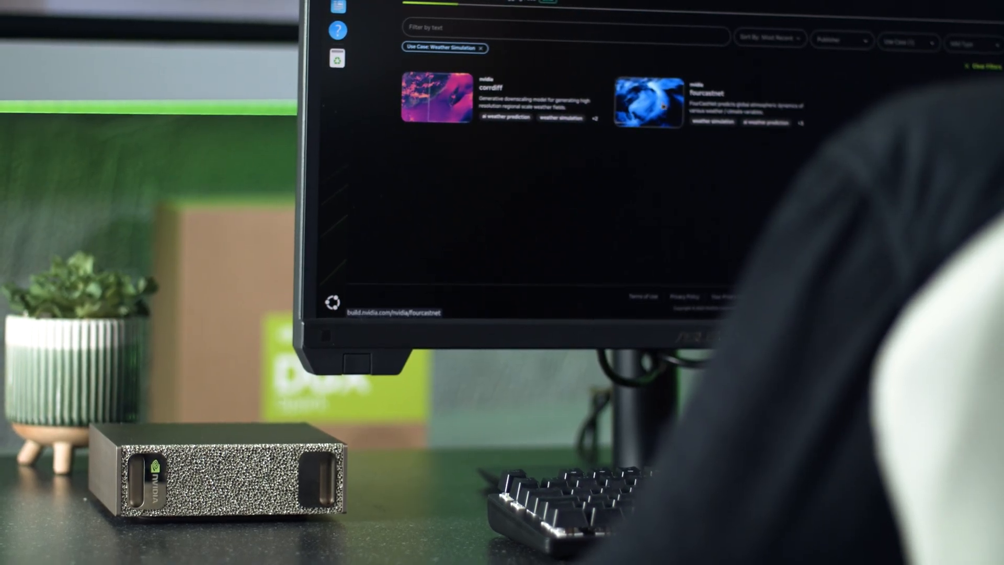
left_click(649, 102)
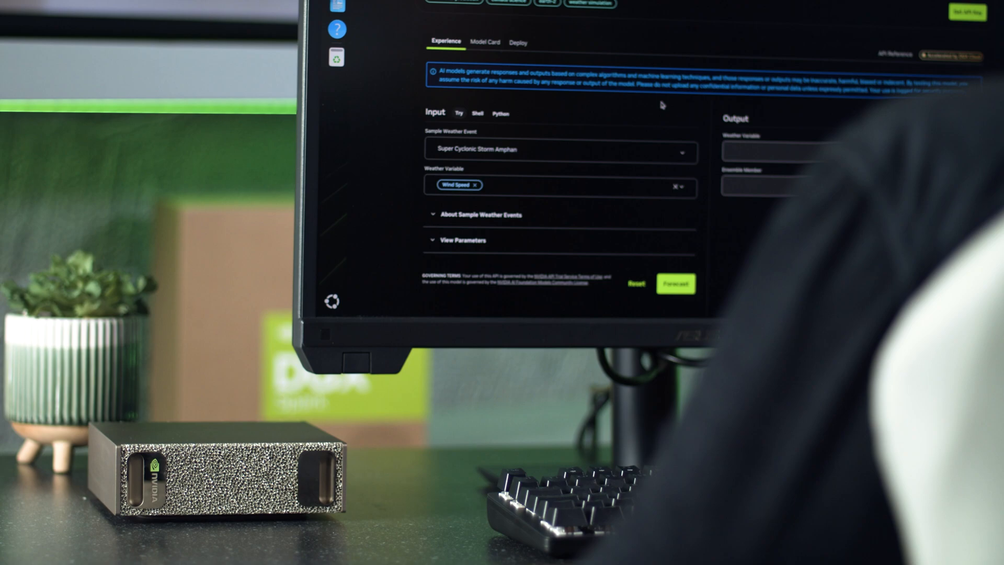
Step: Advance the Cyclone Kyrill wind-speed forecast's Lead Time slider to 30 hours
scroll("down", 3)
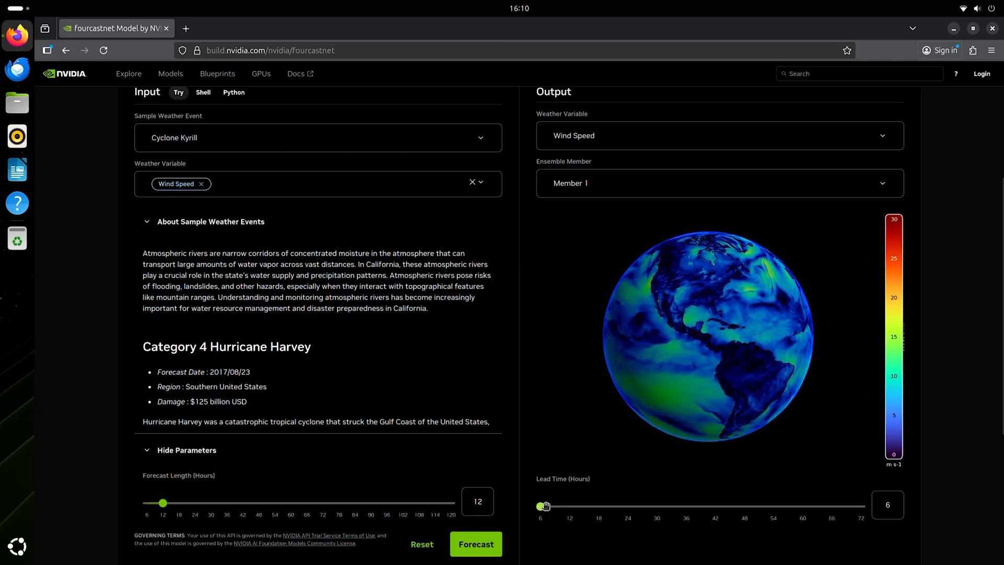
left_click_drag(541, 507, 658, 507)
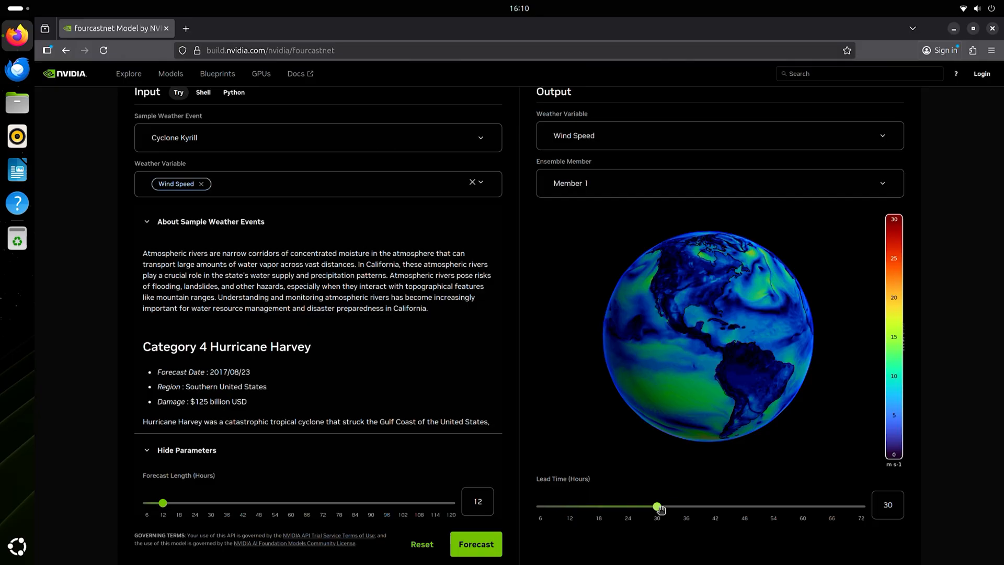